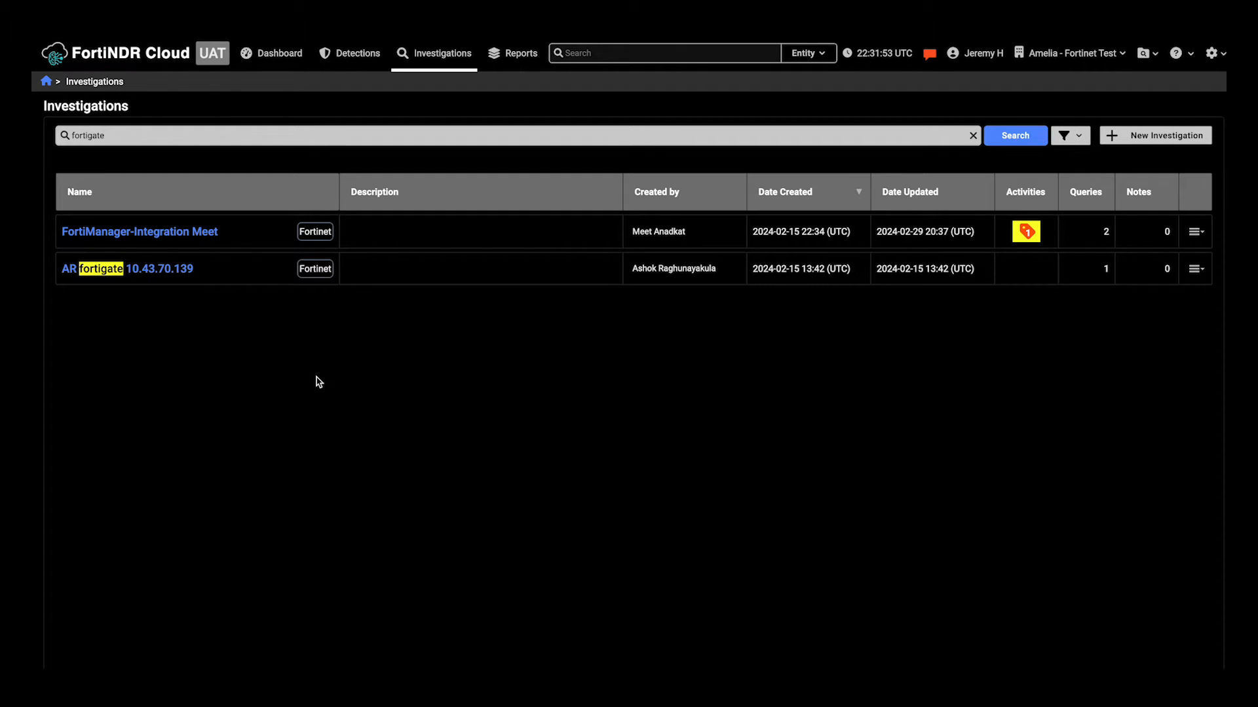
mouse_move(178, 234)
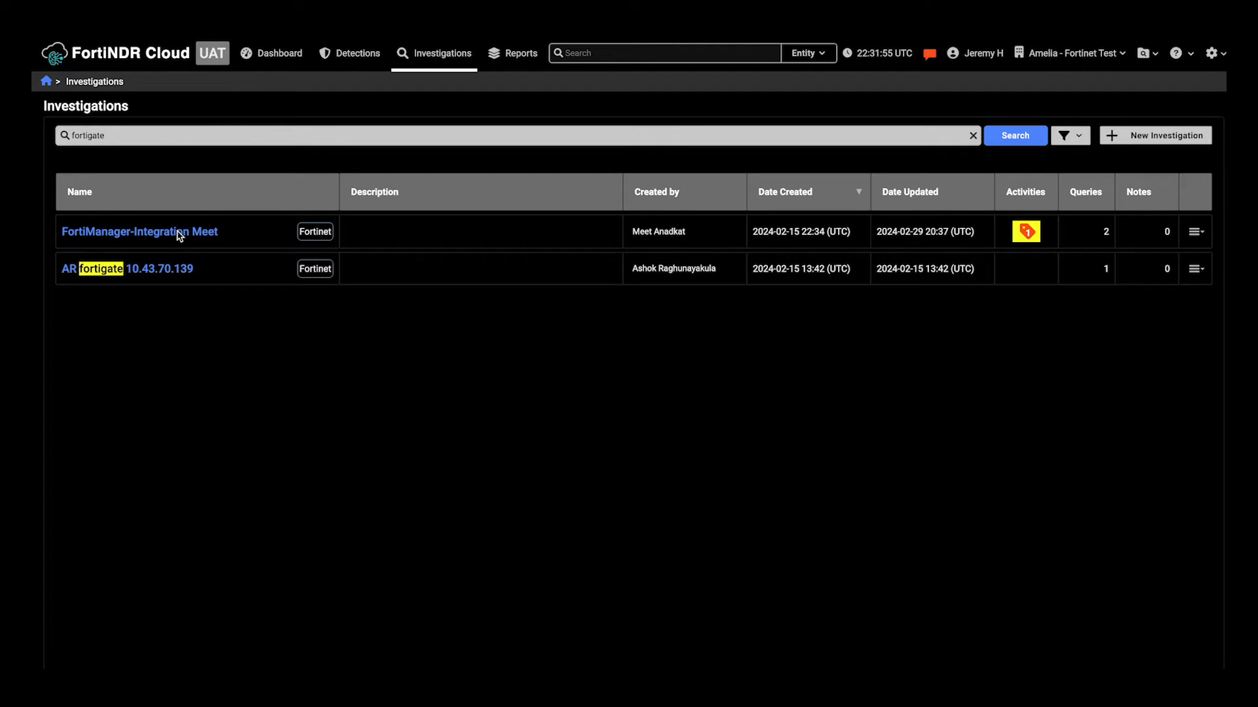
Step: Open the FortiManager-Integration Meet investigation from the filtered list
left_click(139, 232)
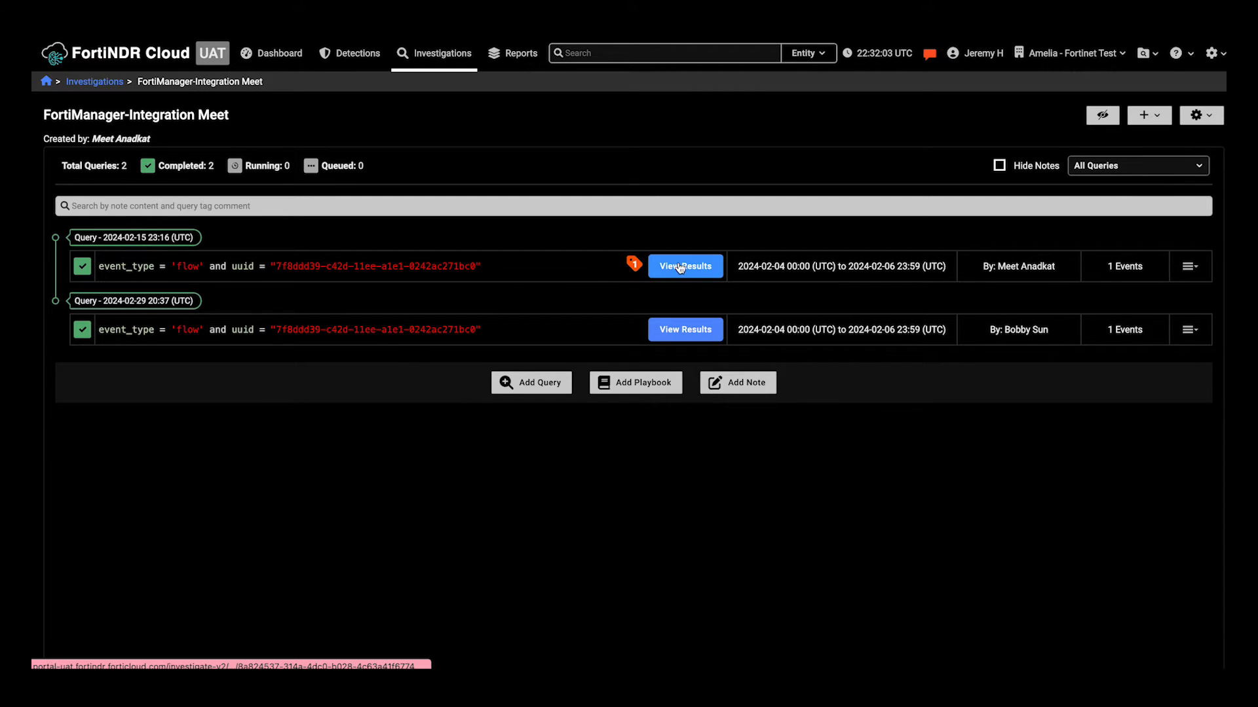
left_click(684, 266)
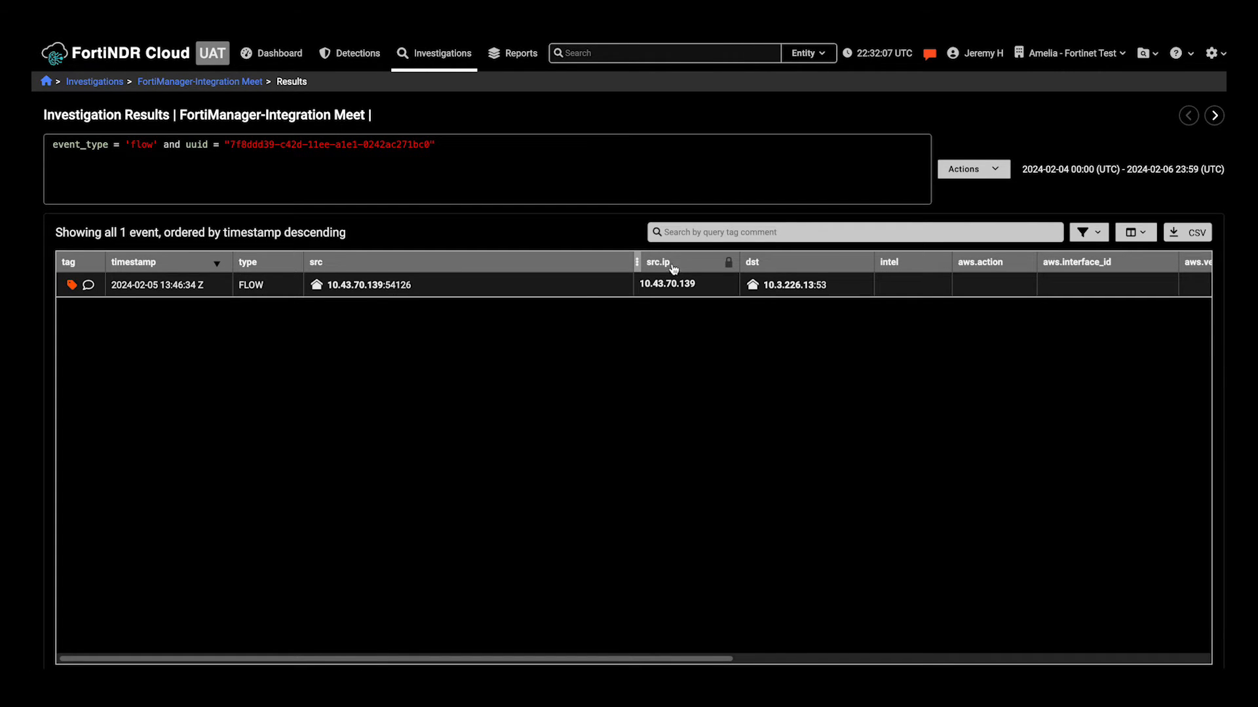
mouse_move(381, 396)
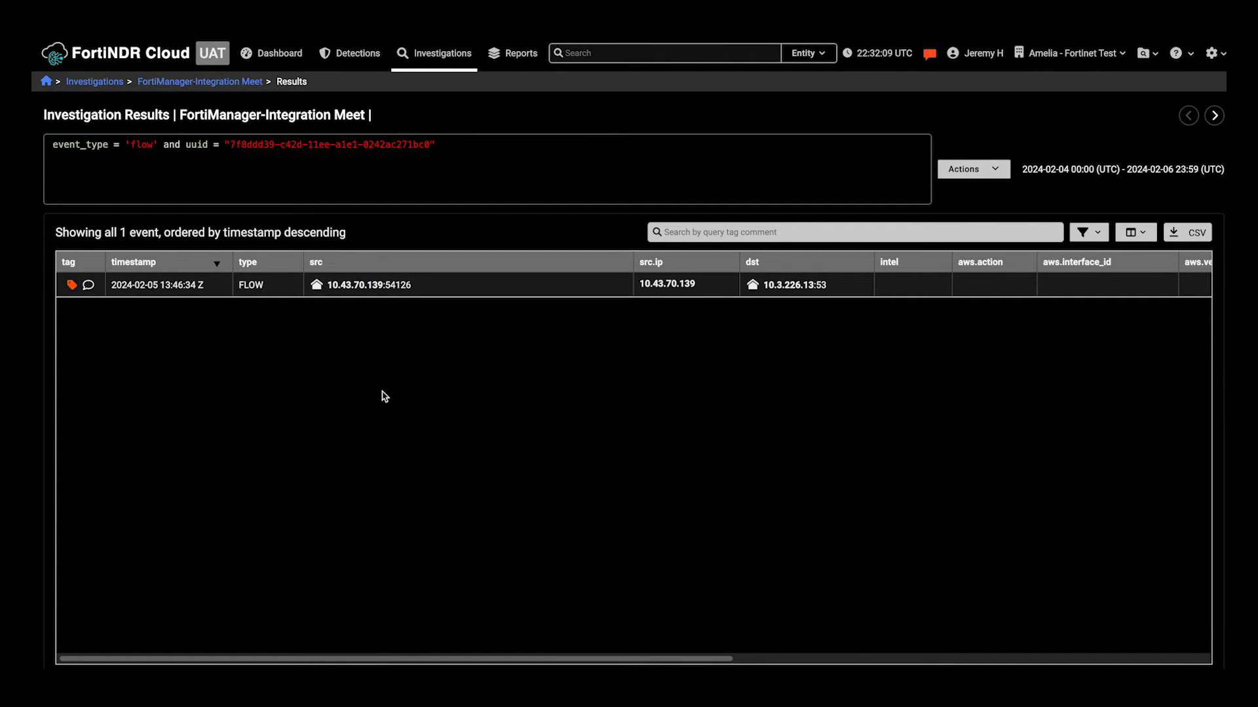
mouse_move(348, 303)
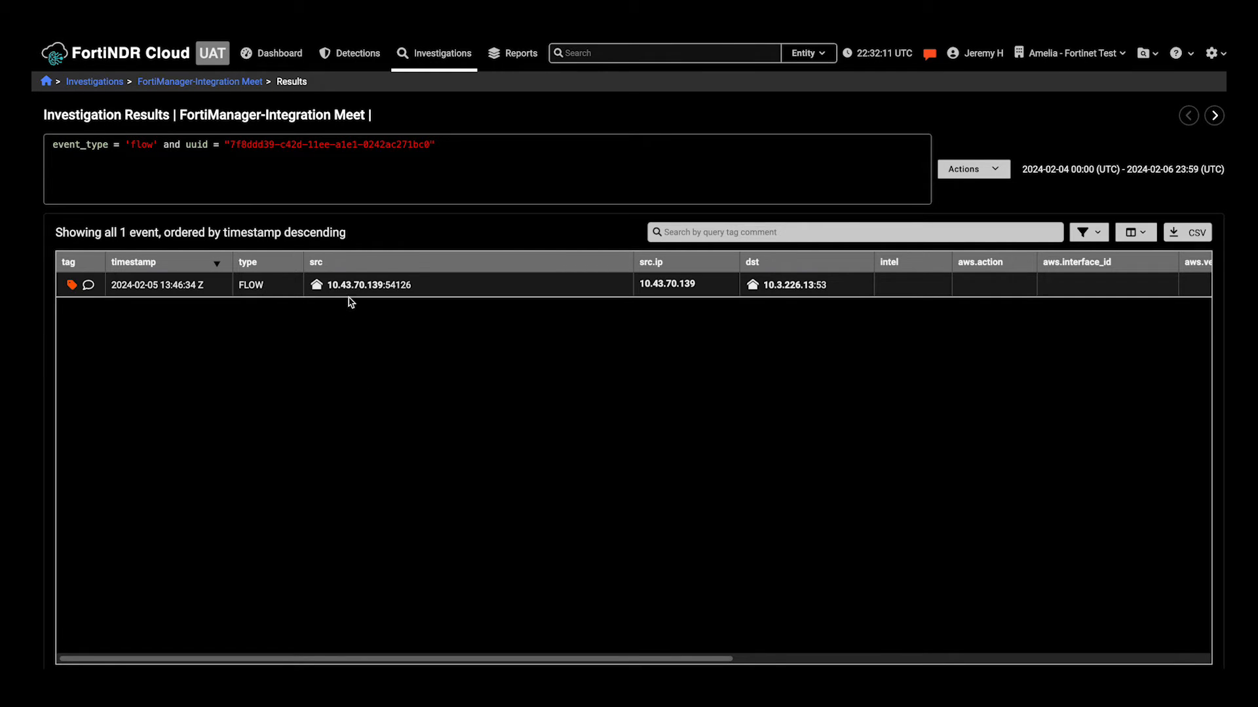
Step: Open the entity summary for source IP 10.43.70.139 with FortiManager showing one device found
left_click(368, 285)
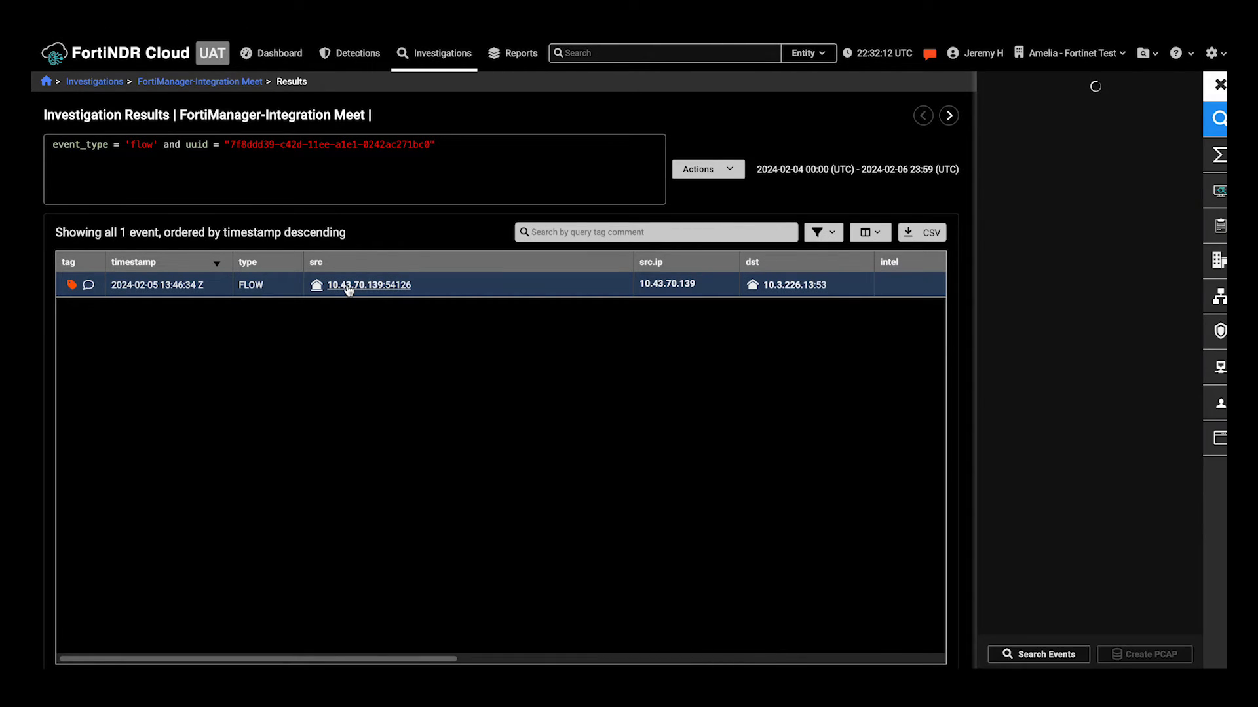
left_click(368, 284)
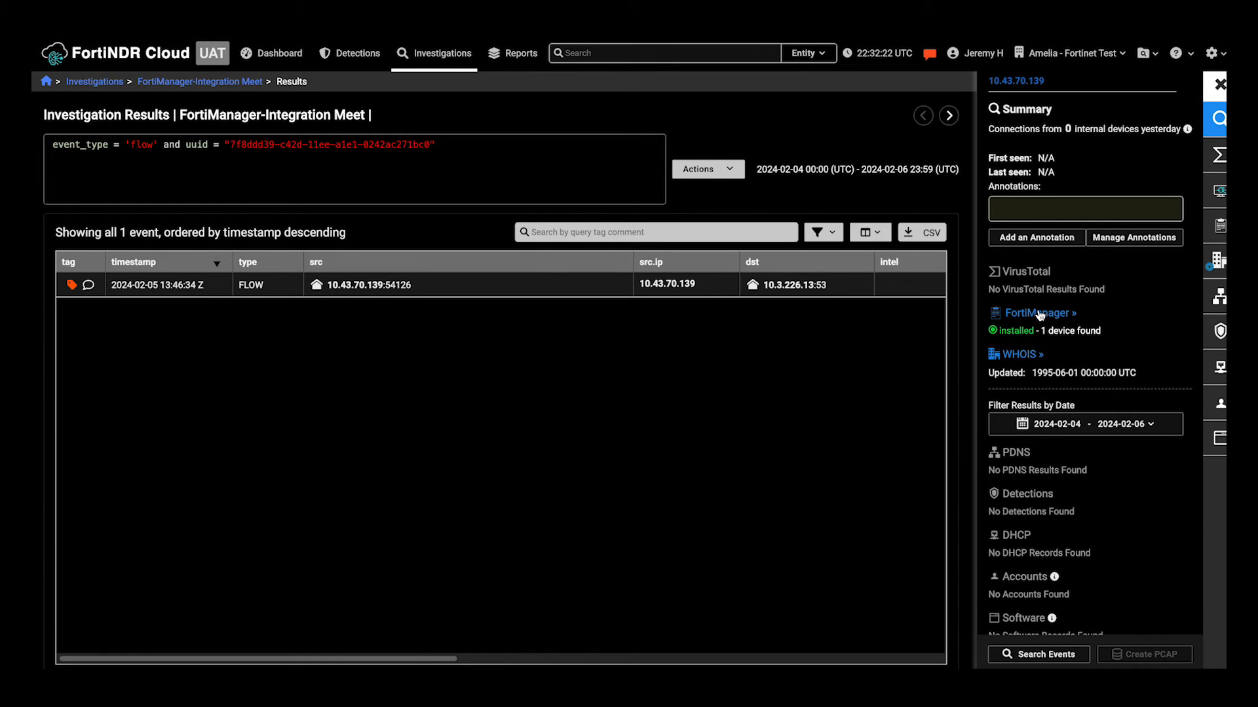
Step: Show FortiManager device details for 10.43.70.139: FORTIGATE1, VMware, Linux, not banned
left_click(1033, 313)
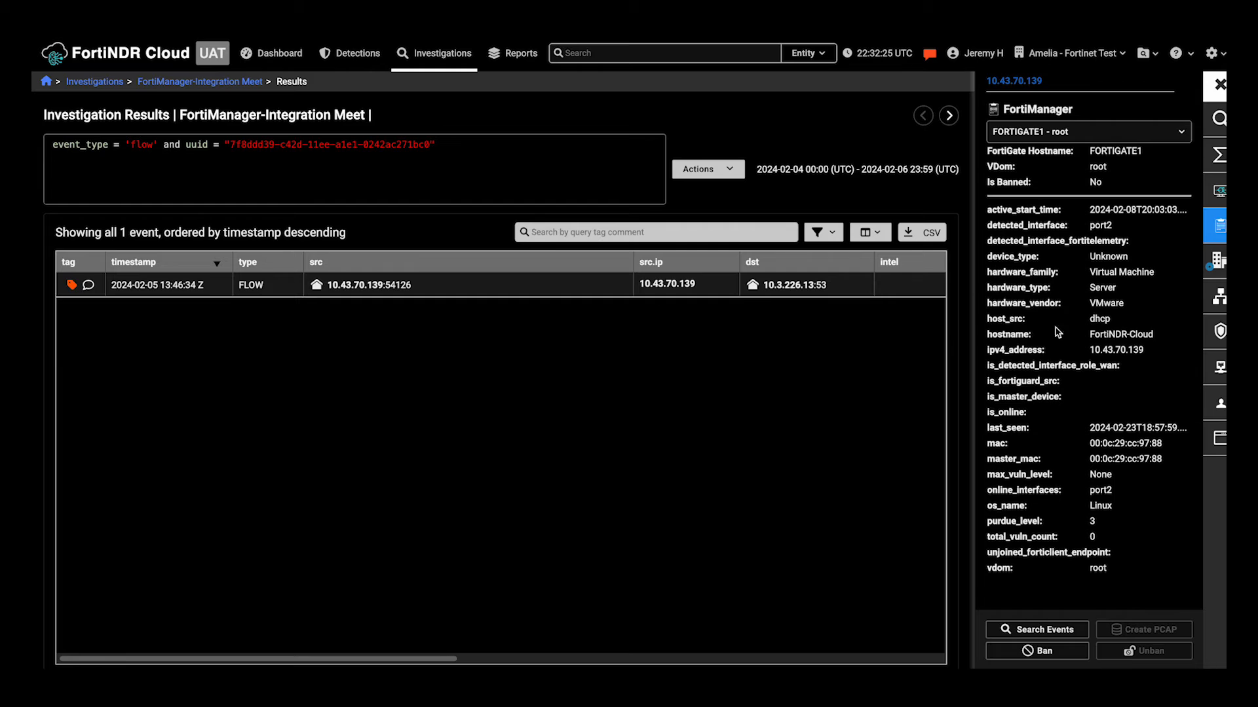
mouse_move(1074, 431)
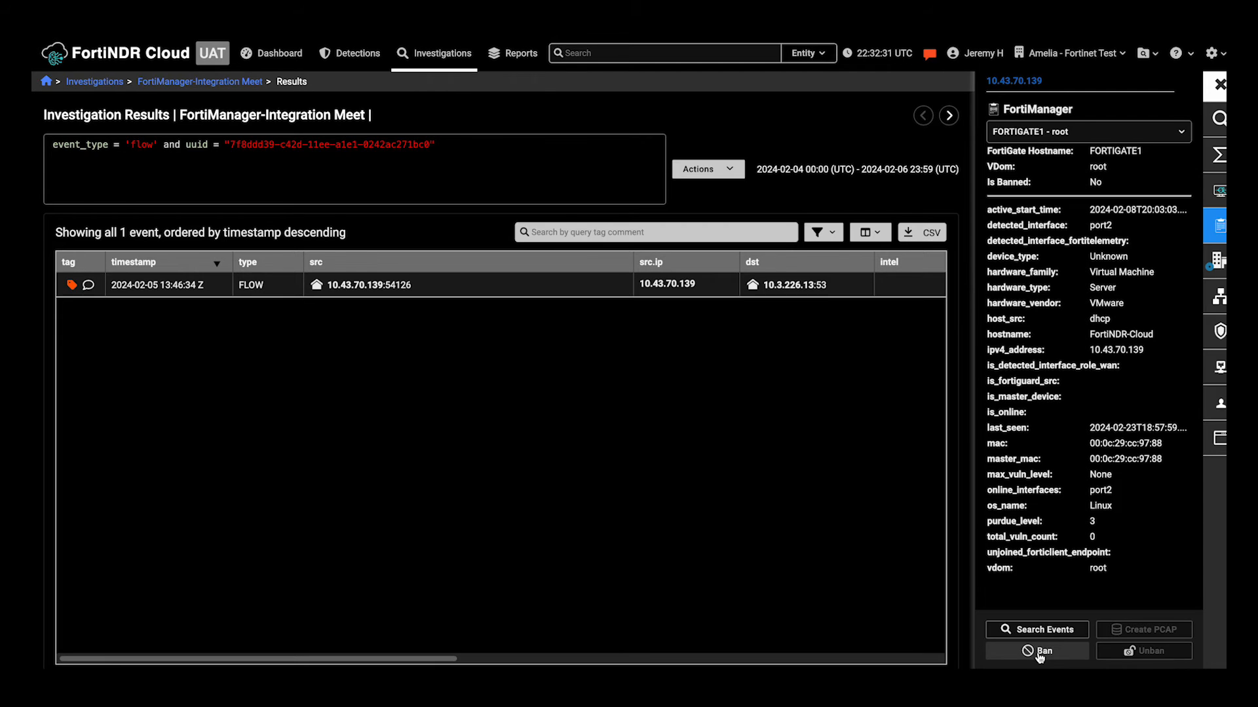
Step: Ban device 10.43.70.139 via the Ban Device dialog, then bring up the Unban Device confirmation
left_click(1036, 651)
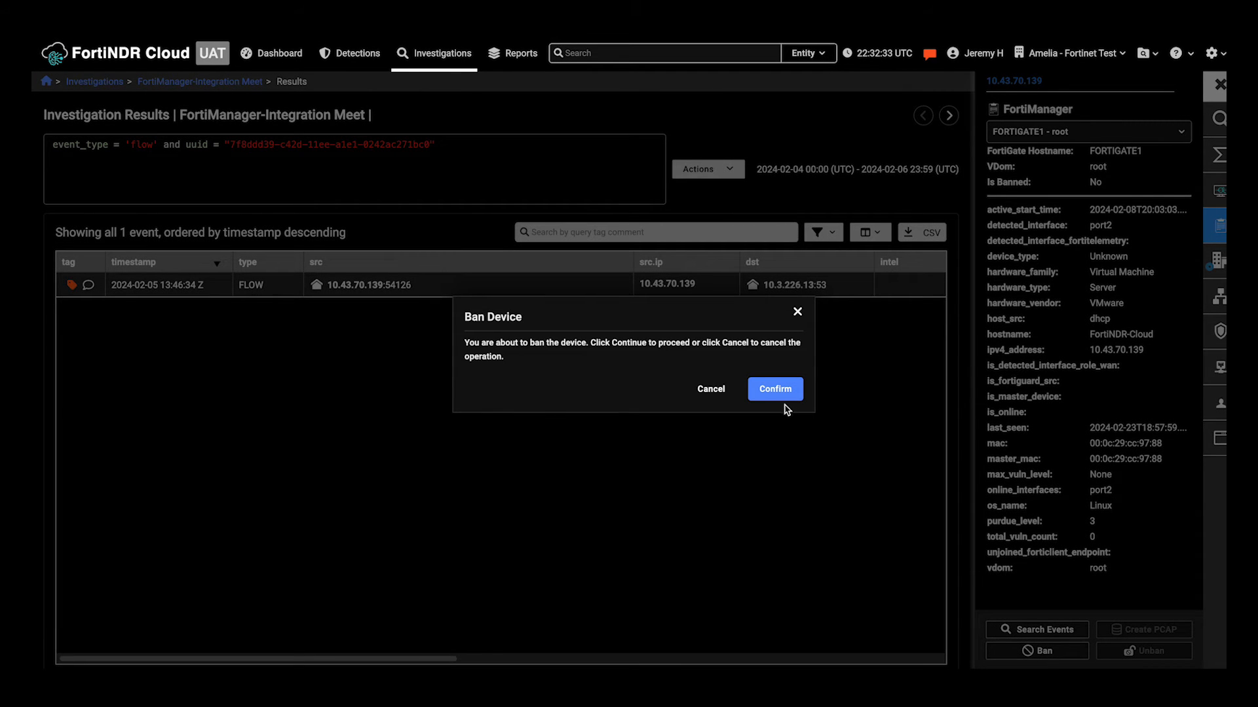
left_click(774, 389)
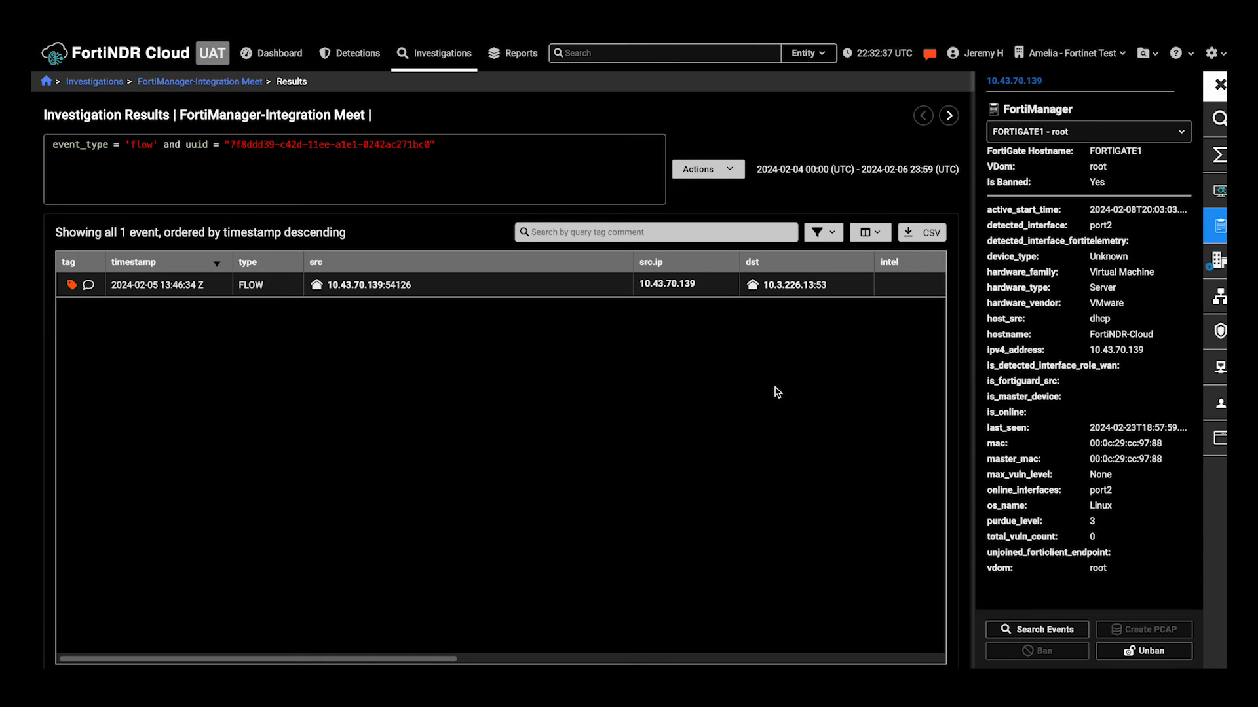
mouse_move(810, 359)
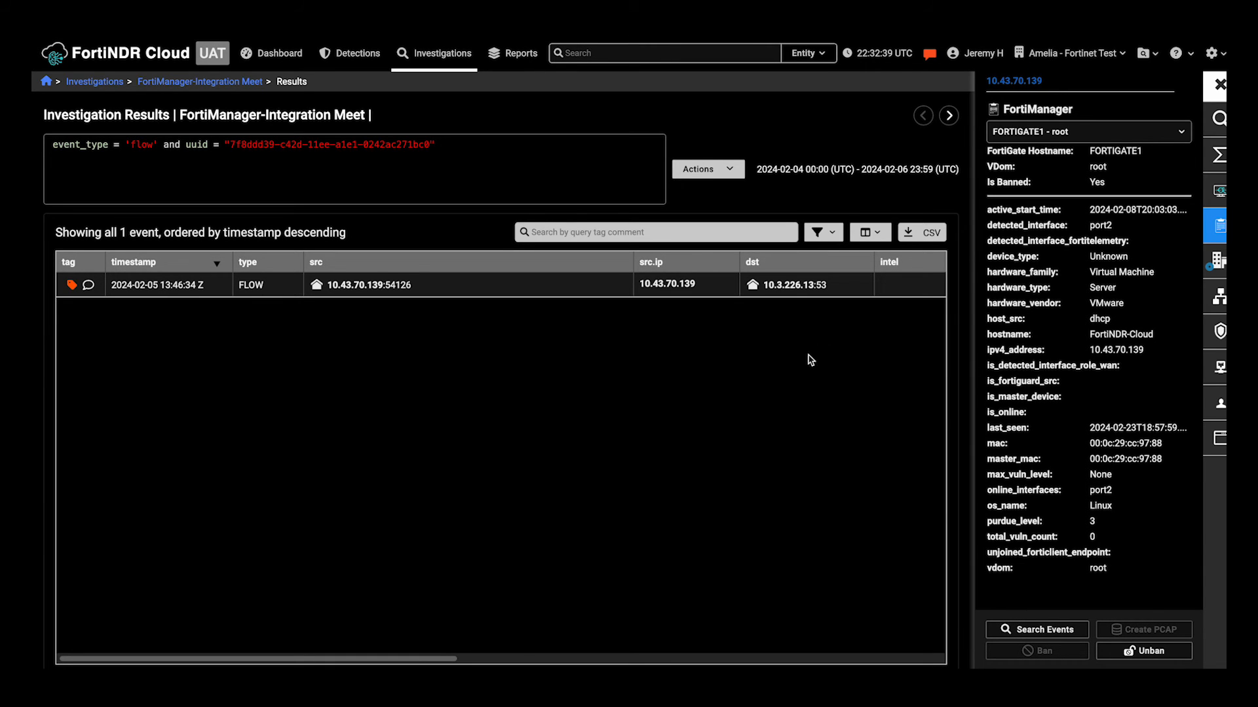
mouse_move(1052, 289)
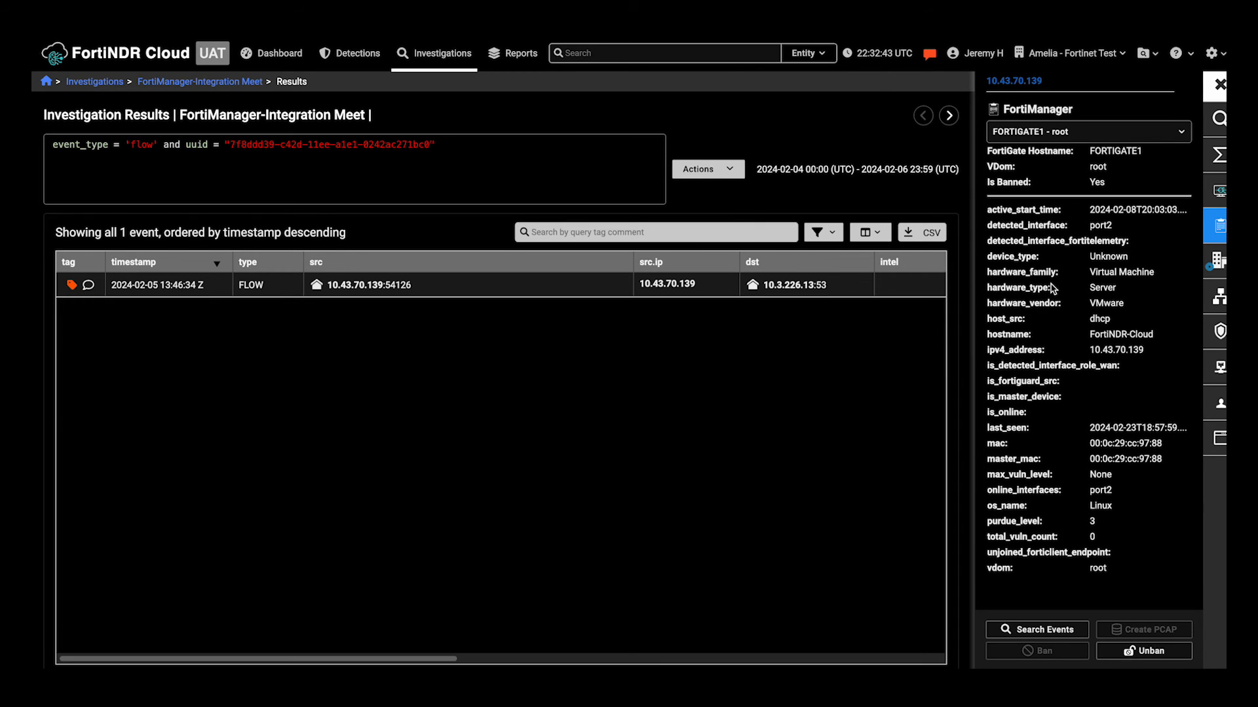
mouse_move(1071, 185)
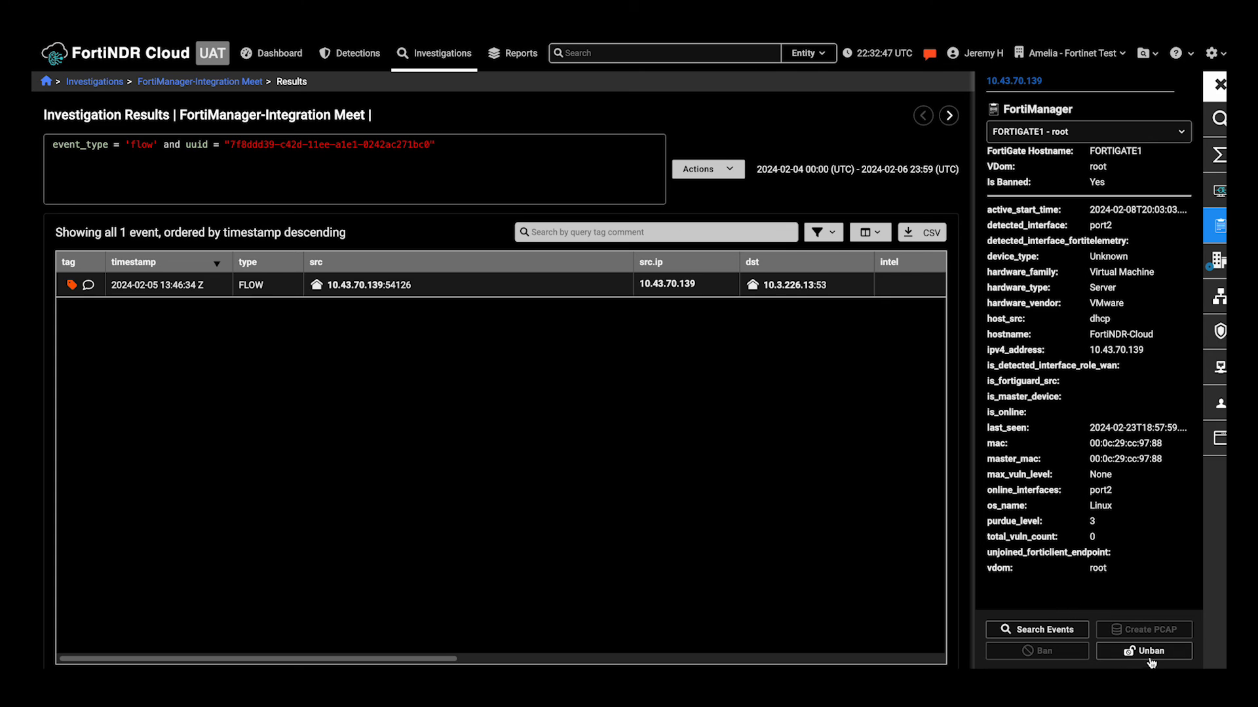
left_click(1142, 651)
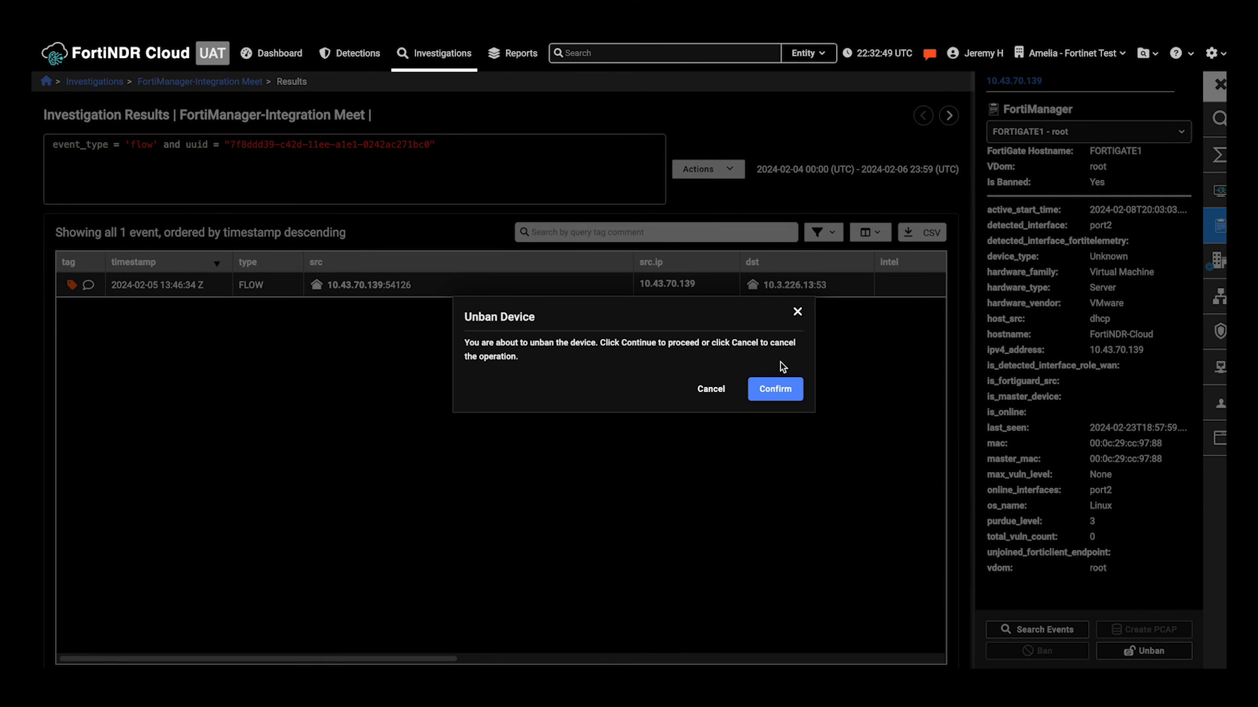